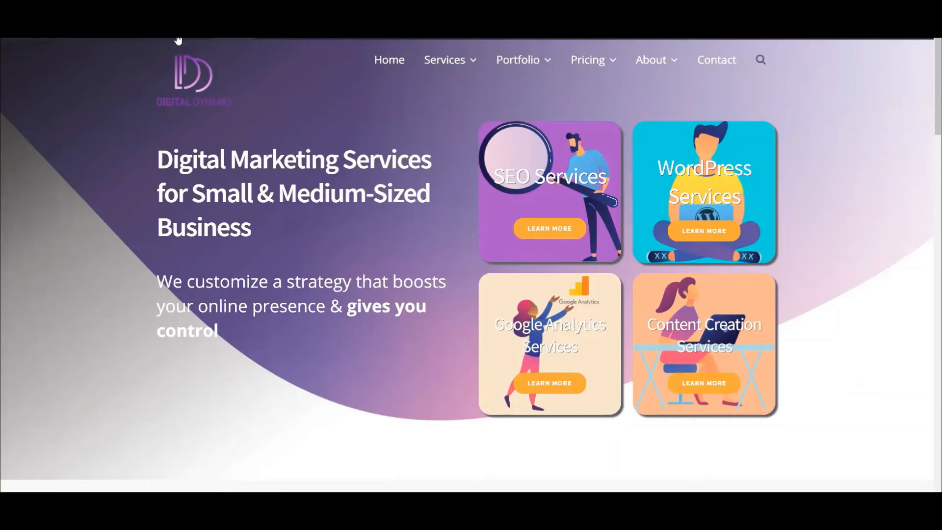
{"action": "mouse_move", "coordinate": [446, 99]}
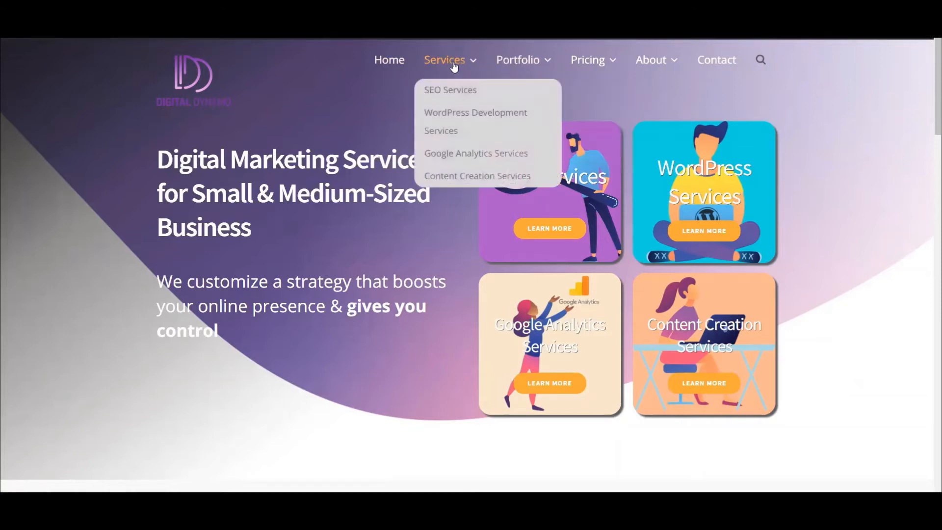
{"action": "mouse_move", "coordinate": [184, 49]}
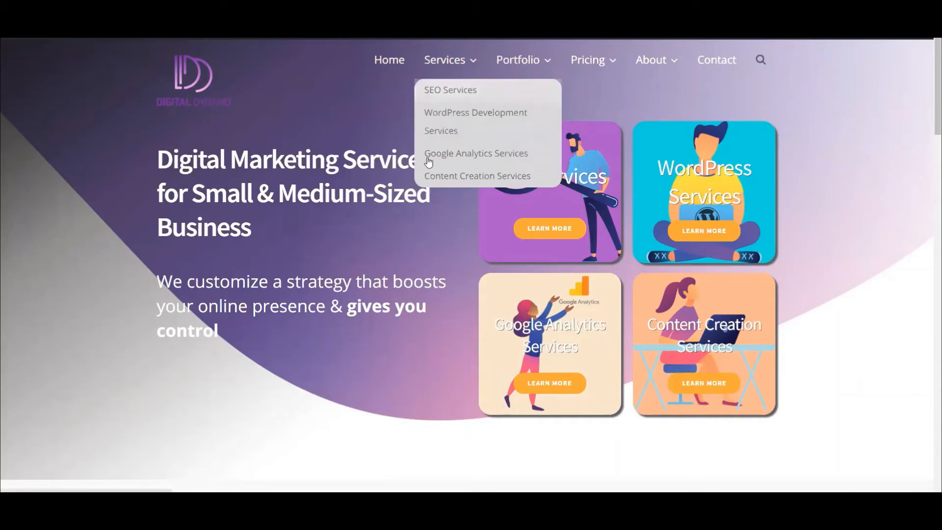
Open the SEO Services page from the Services menu twice, returning home in between.
{"action": "left_click", "coordinate": [450, 89]}
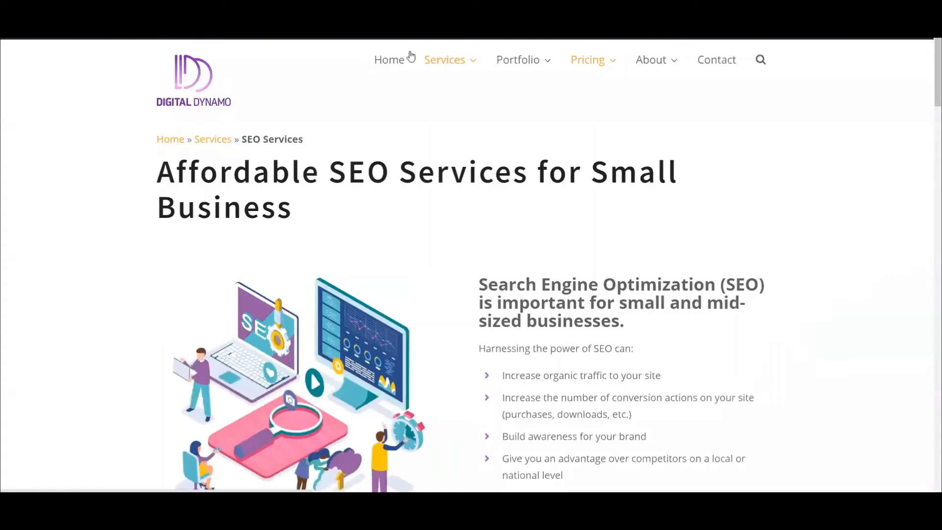
{"action": "mouse_move", "coordinate": [184, 88]}
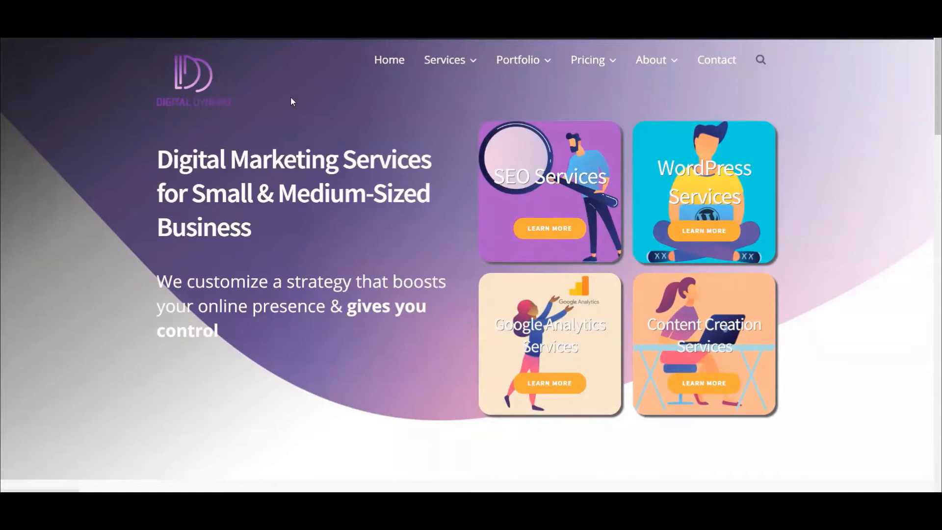
{"action": "mouse_move", "coordinate": [371, 84]}
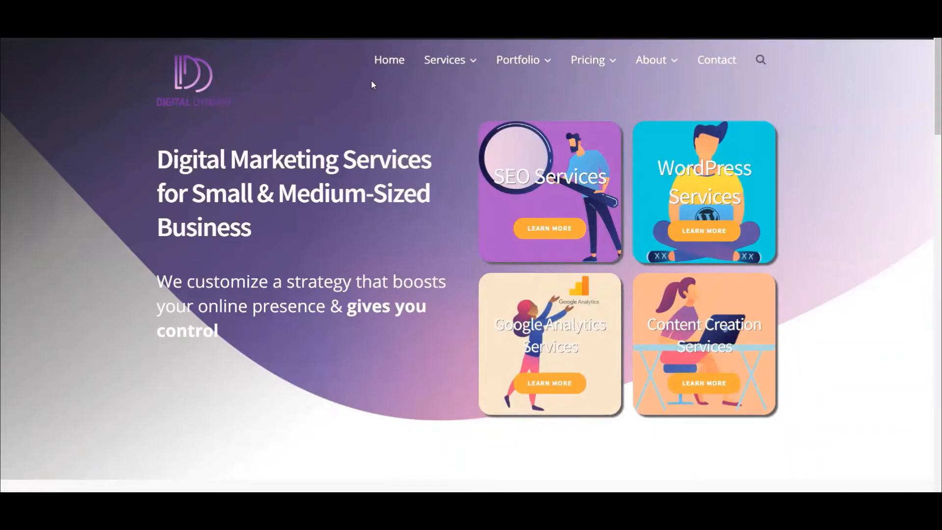
{"action": "mouse_move", "coordinate": [389, 60]}
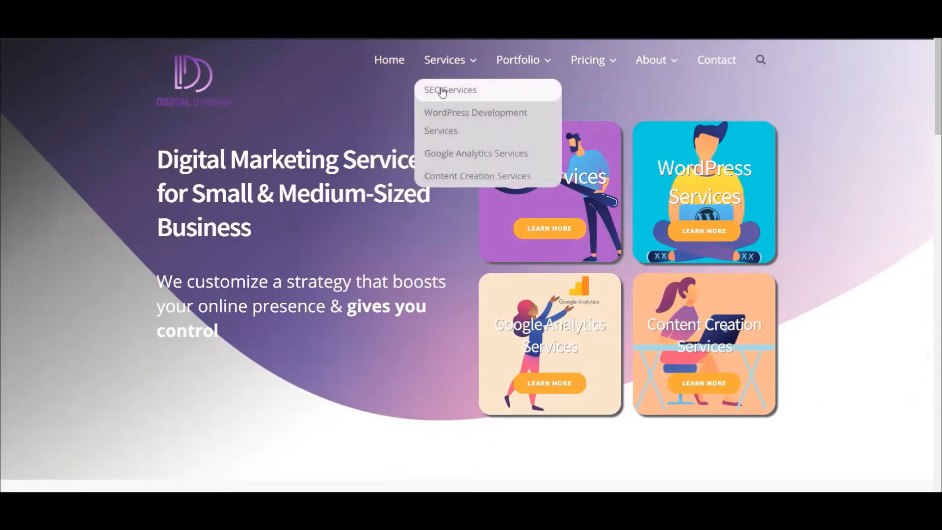
{"action": "left_click", "coordinate": [450, 90]}
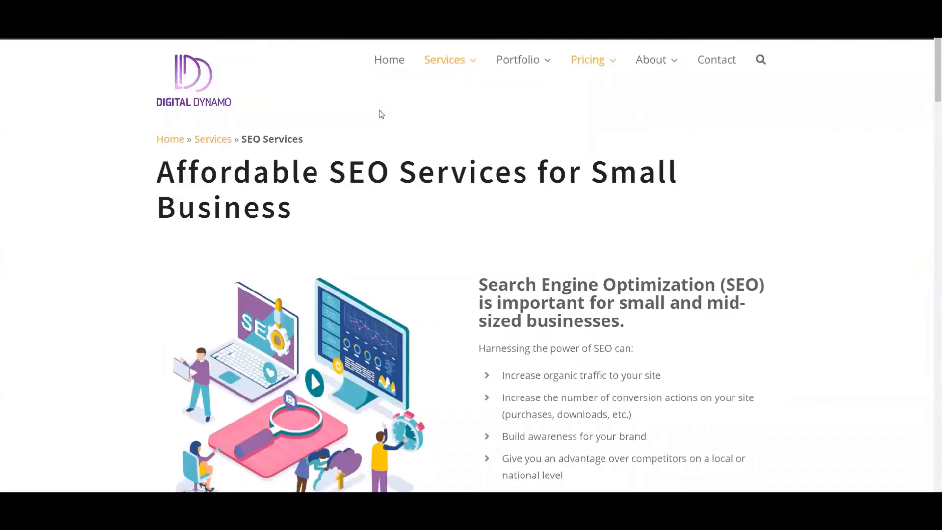
{"action": "mouse_move", "coordinate": [353, 72]}
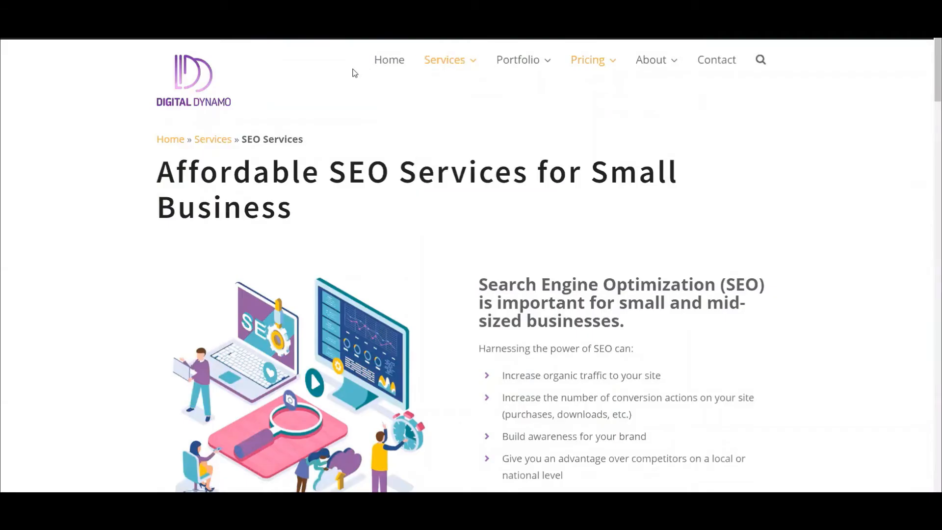
{"action": "mouse_move", "coordinate": [199, 89]}
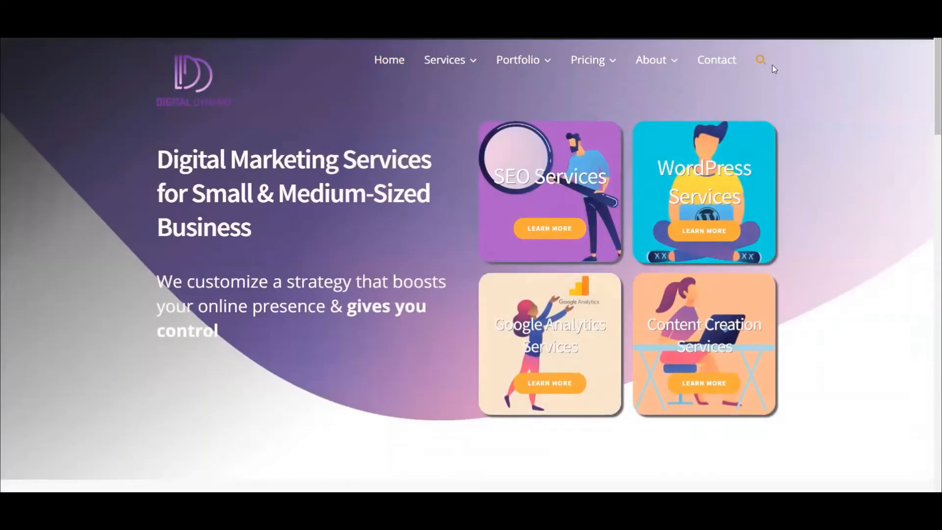
{"action": "mouse_move", "coordinate": [779, 68]}
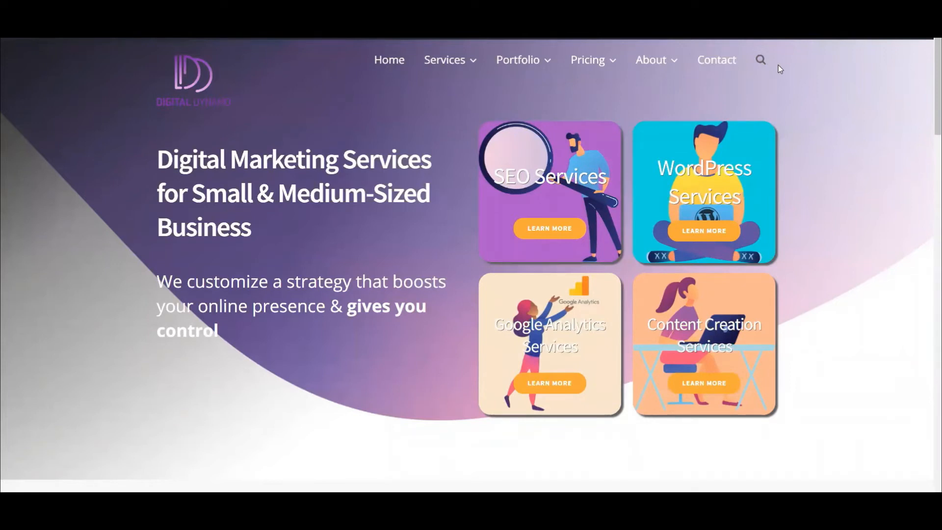
{"action": "mouse_move", "coordinate": [426, 99]}
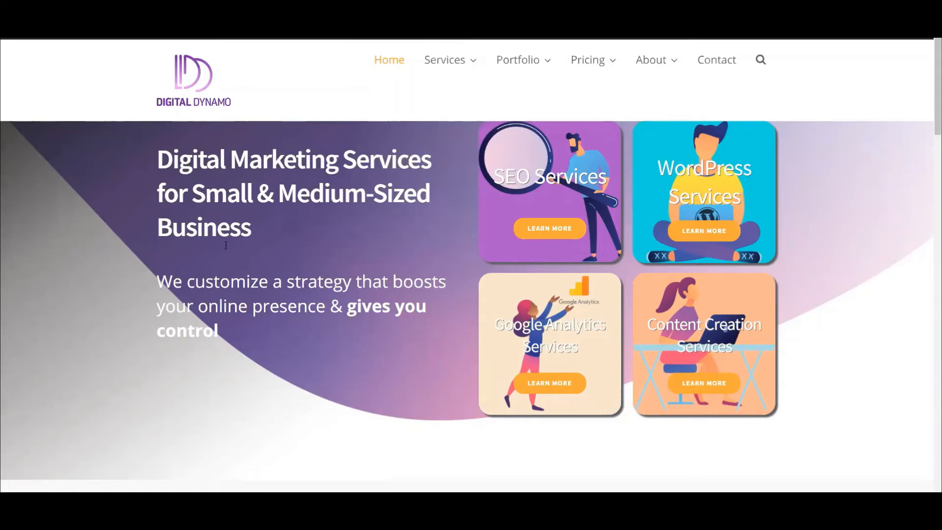
Scroll the homepage to view the sticky header, then narrow the window for mobile.
{"action": "scroll", "scroll_direction": "down", "scroll_amount": 3}
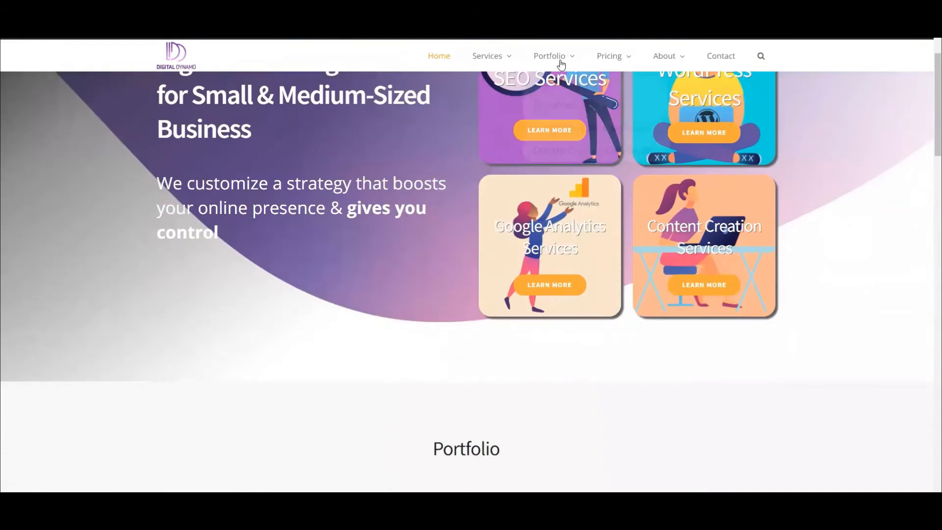
{"action": "mouse_move", "coordinate": [389, 61]}
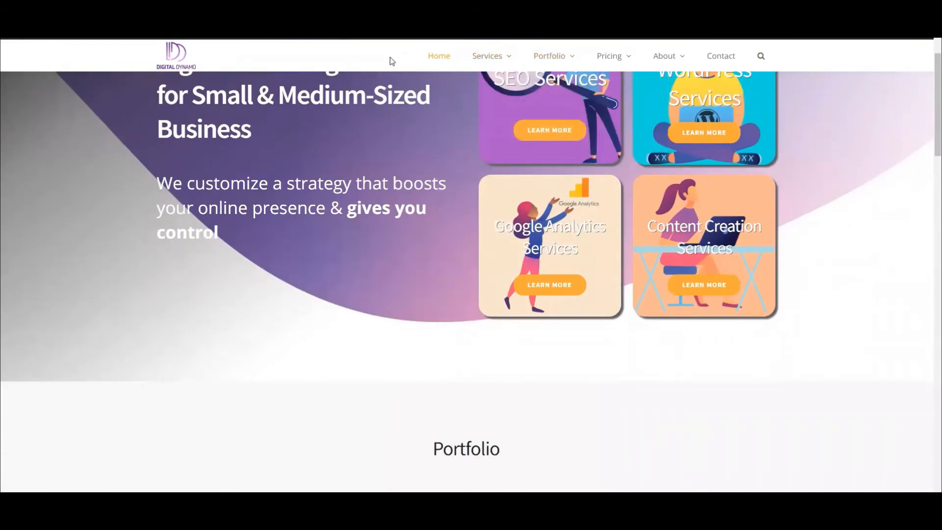
{"action": "scroll", "scroll_direction": "up", "scroll_amount": 3}
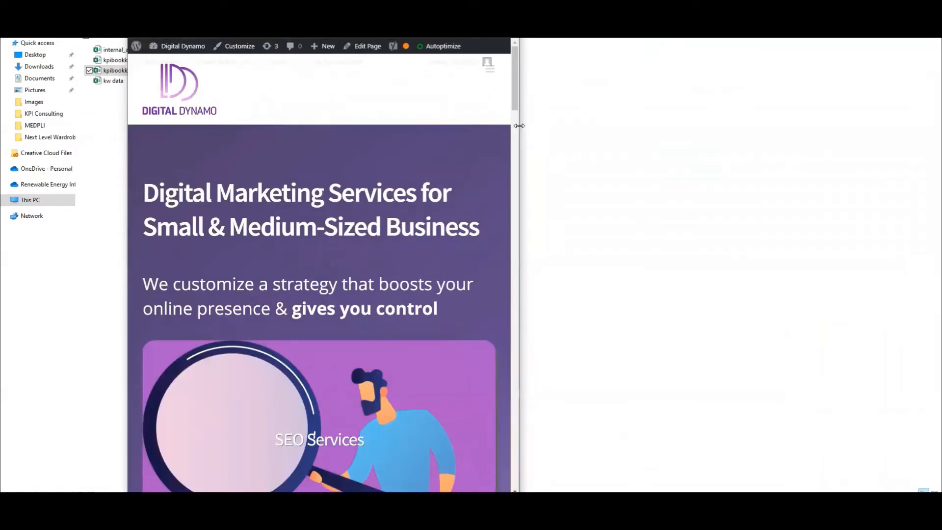
{"action": "left_click_drag", "start_coordinate": [518, 125], "coordinate": [694, 125]}
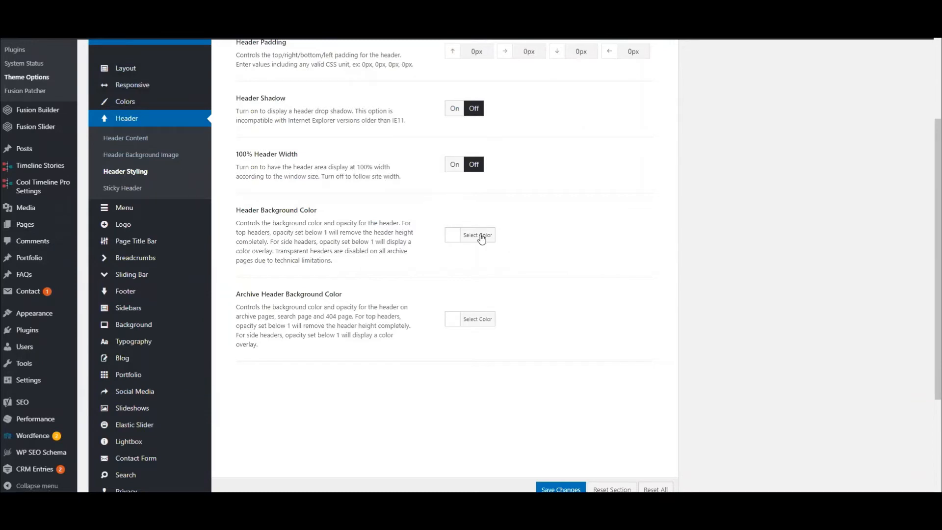
Drag the Header Background Color opacity down to transparent white and save.
{"action": "left_click", "coordinate": [476, 235]}
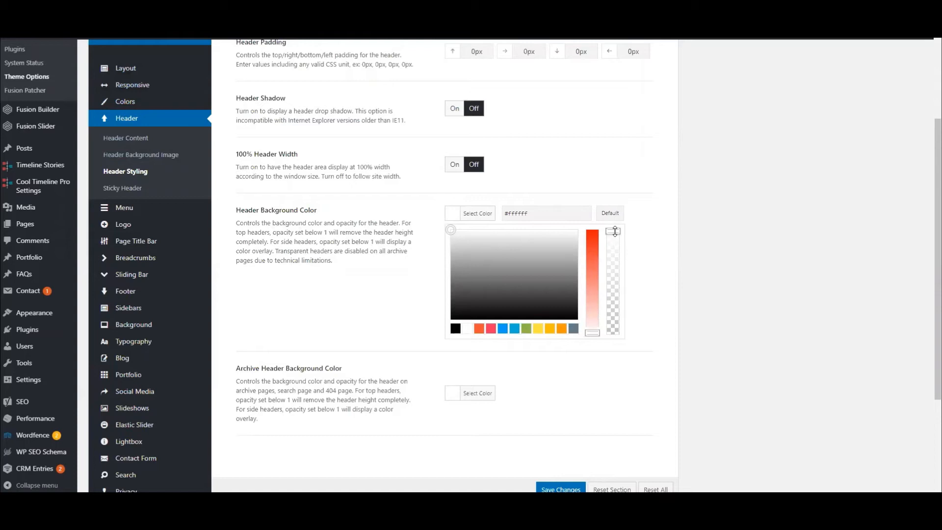
{"action": "left_click_drag", "start_coordinate": [613, 232], "coordinate": [612, 300]}
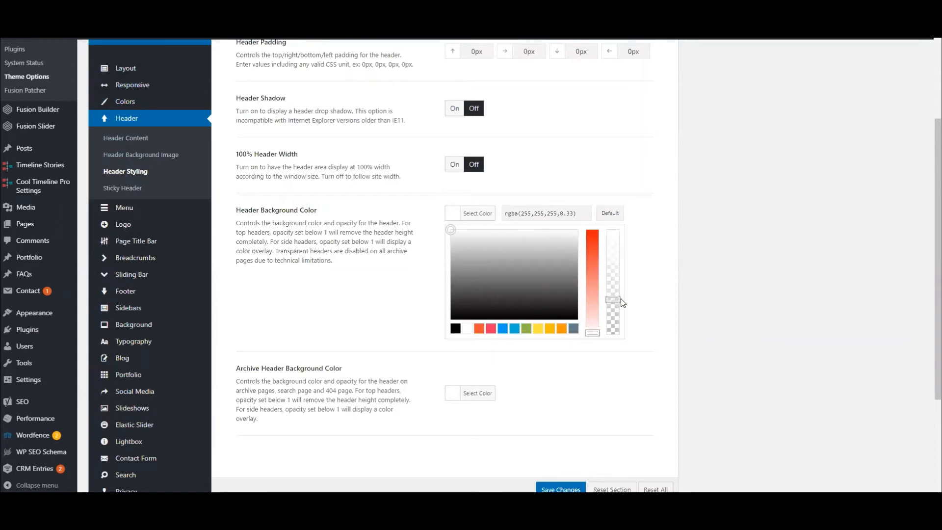
{"action": "left_click", "coordinate": [451, 212]}
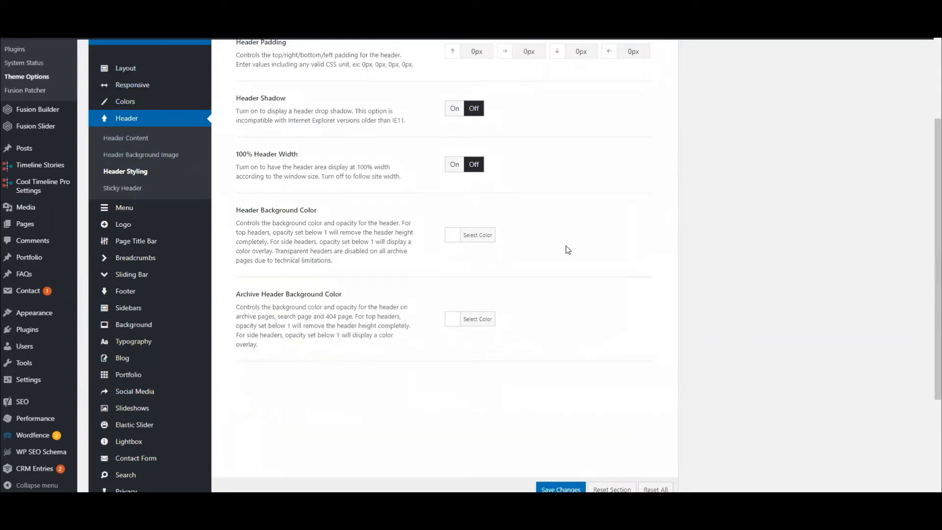
{"action": "left_click", "coordinate": [477, 235]}
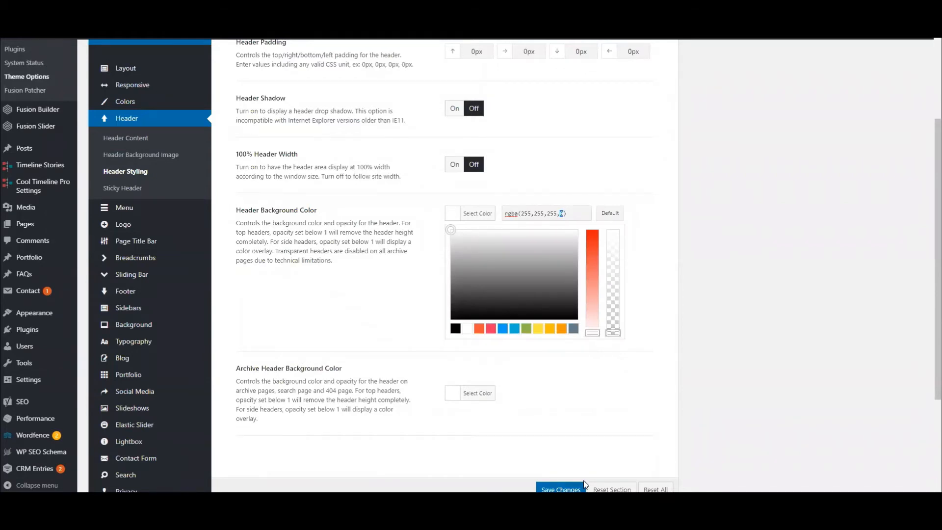
{"action": "left_click", "coordinate": [559, 489]}
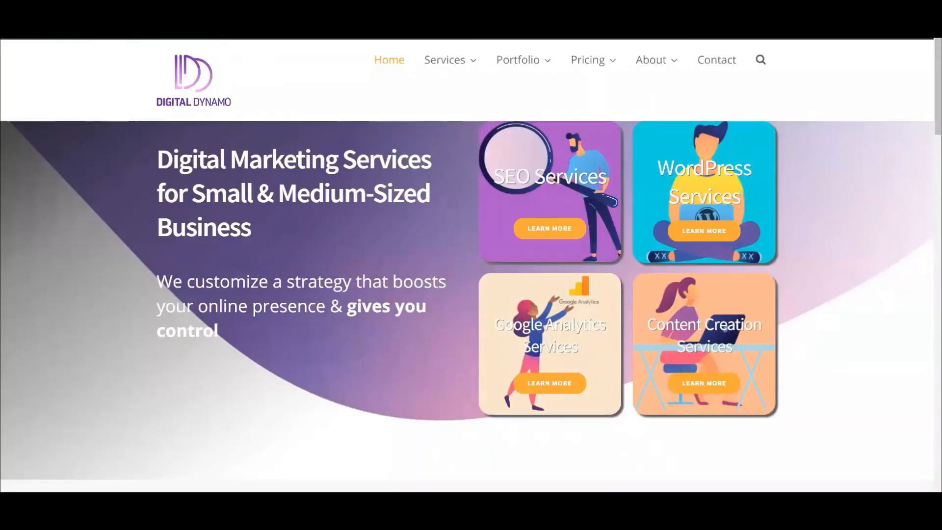
{"action": "mouse_move", "coordinate": [30, 124]}
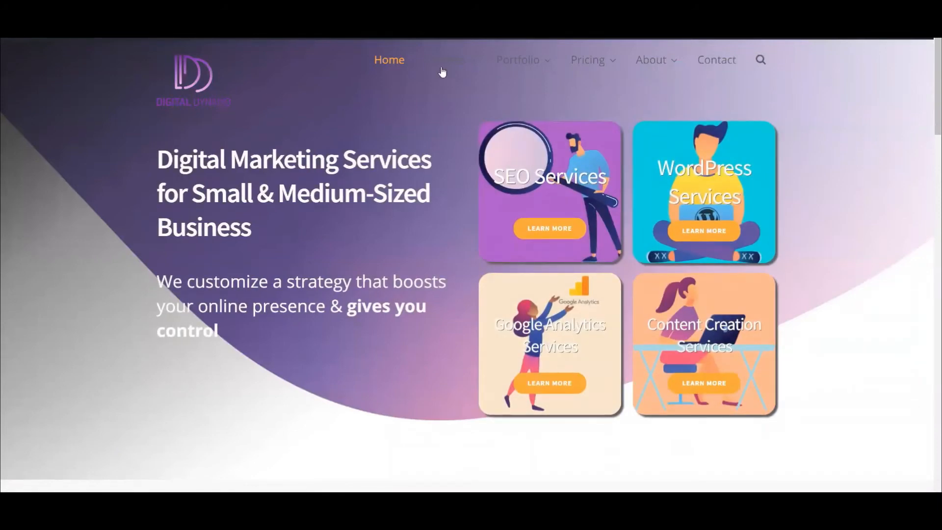
{"action": "mouse_move", "coordinate": [716, 60]}
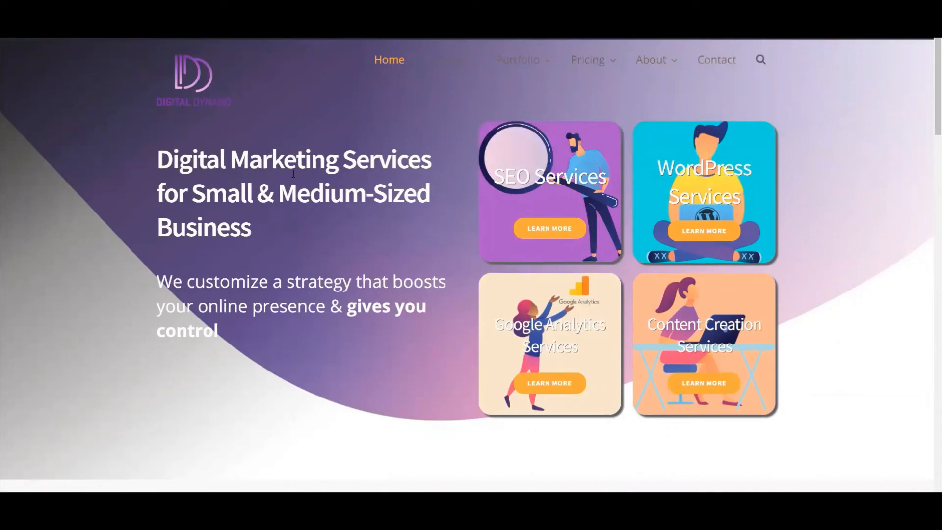
{"action": "mouse_move", "coordinate": [322, 143]}
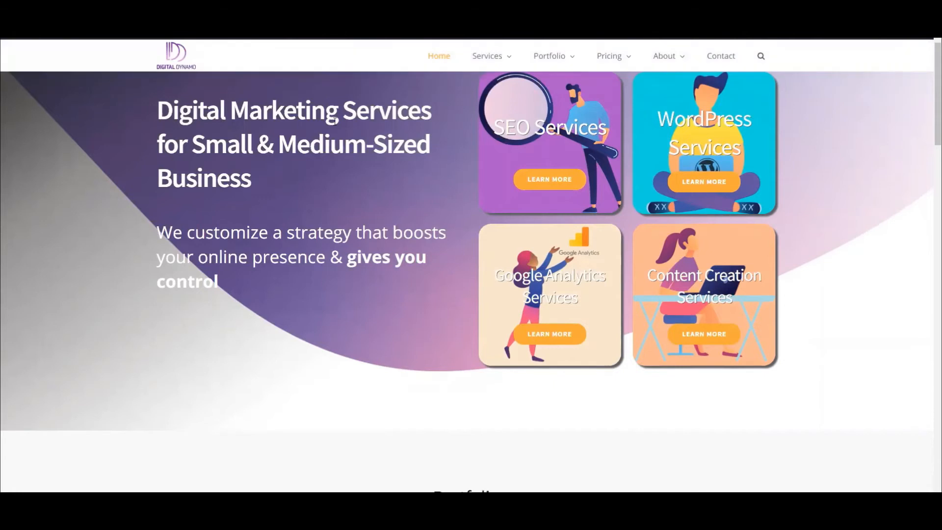
{"action": "mouse_move", "coordinate": [367, 58]}
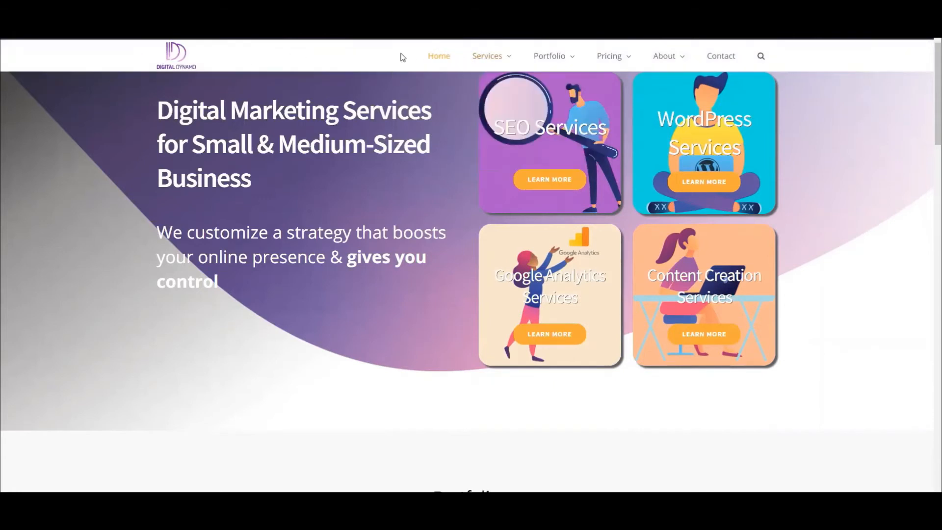
{"action": "mouse_move", "coordinate": [380, 62]}
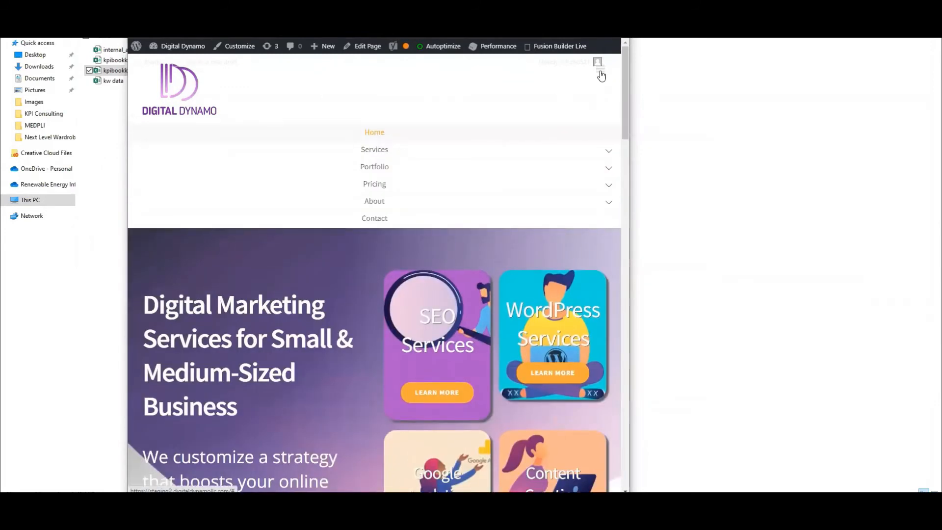
Scroll down the narrow homepage to check the transparent header layout.
{"action": "scroll", "scroll_direction": "down", "scroll_amount": 3}
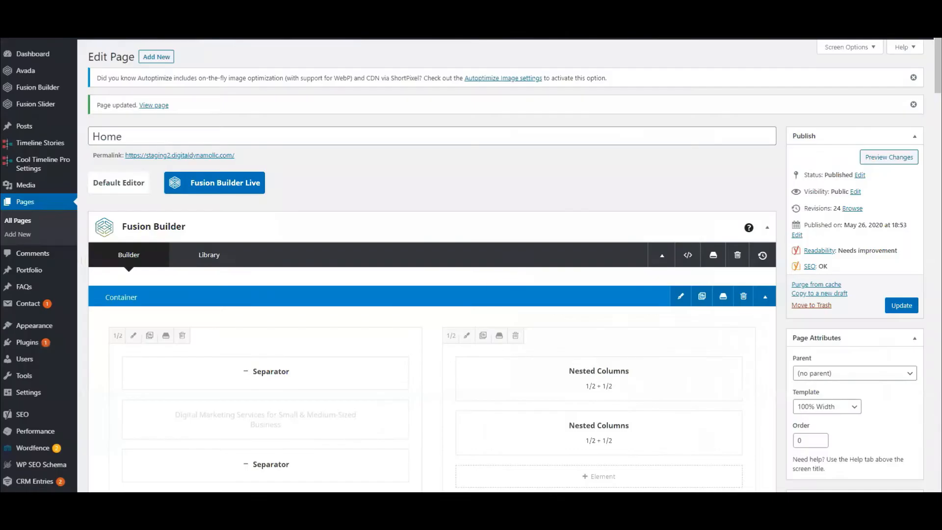
{"action": "mouse_move", "coordinate": [253, 179]}
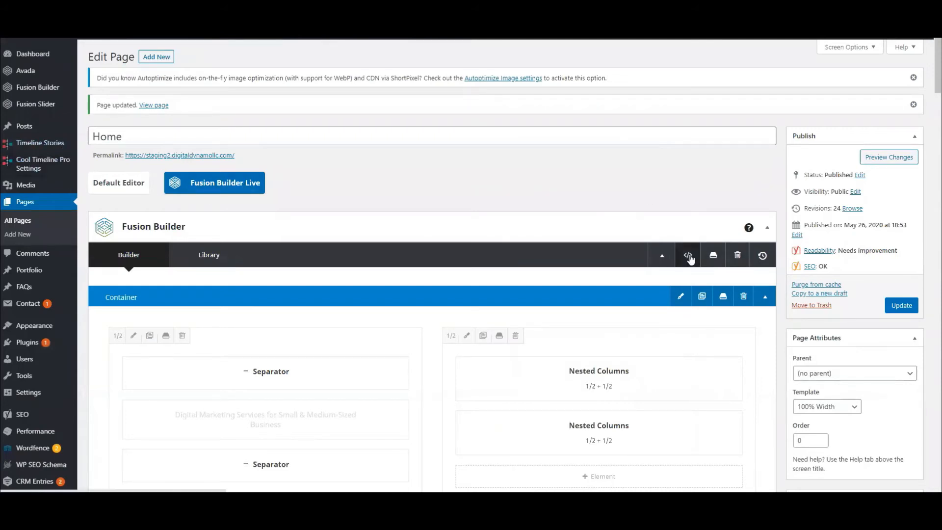
{"action": "mouse_move", "coordinate": [688, 254]}
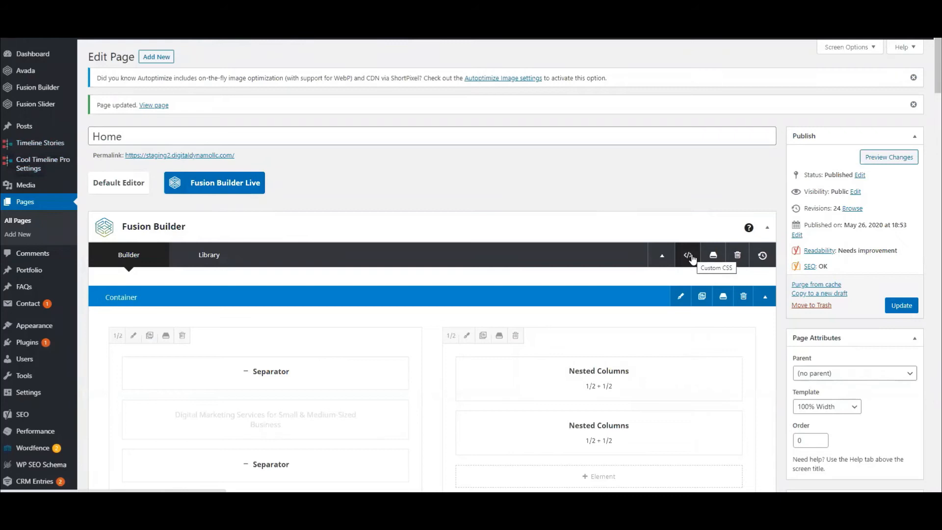
Open the Home page's Custom CSS box and scroll past the existing rules.
{"action": "left_click", "coordinate": [688, 254]}
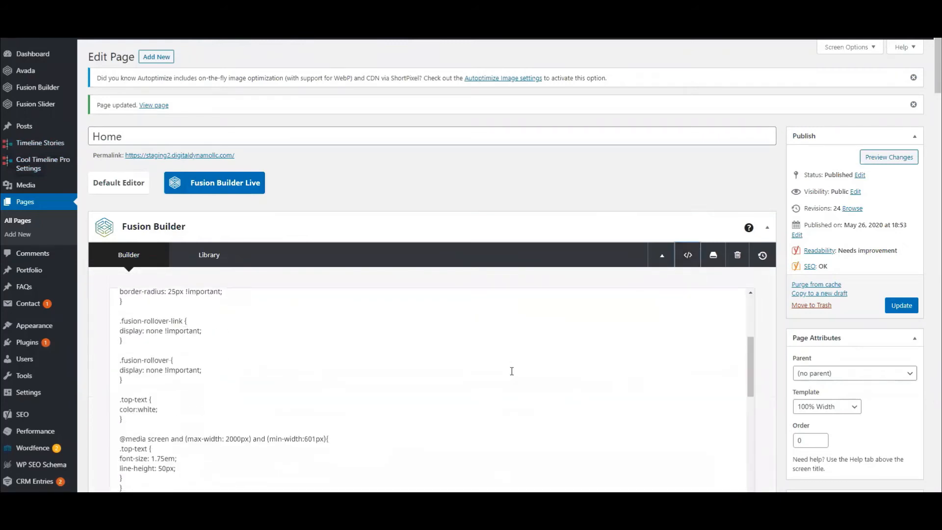
{"action": "scroll", "scroll_direction": "down", "scroll_amount": 3}
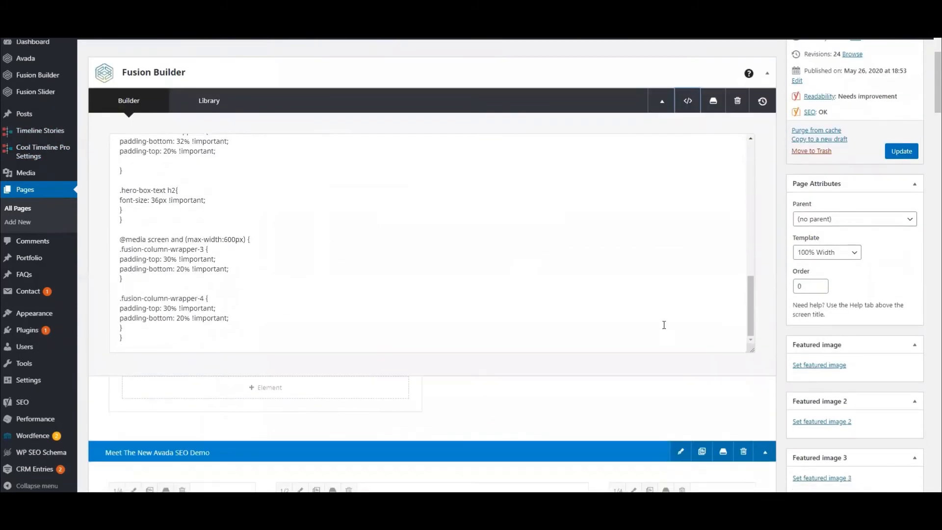
{"action": "scroll", "scroll_direction": "down", "scroll_amount": 3}
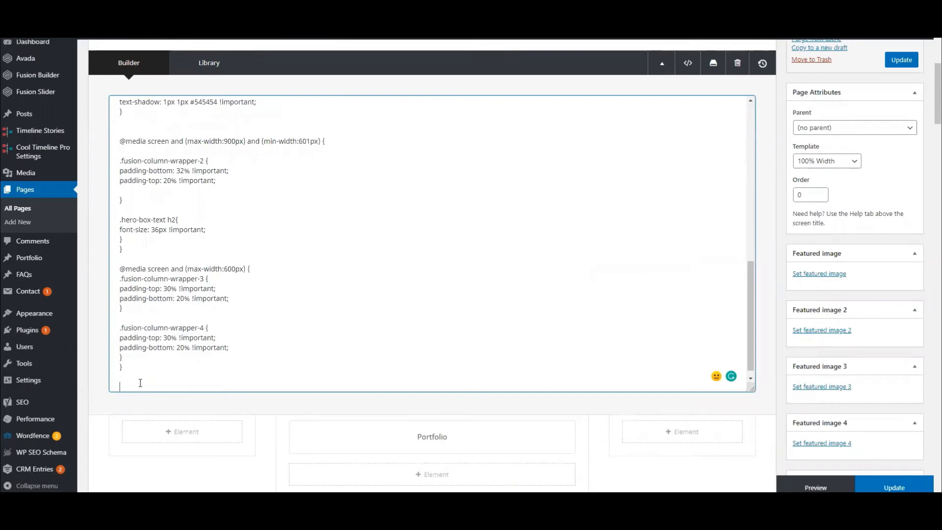
Add menu-text CSS: white, orange on hover, grey when sticky, #333 under 1418px.
{"action": "scroll", "scroll_direction": "down", "scroll_amount": 3}
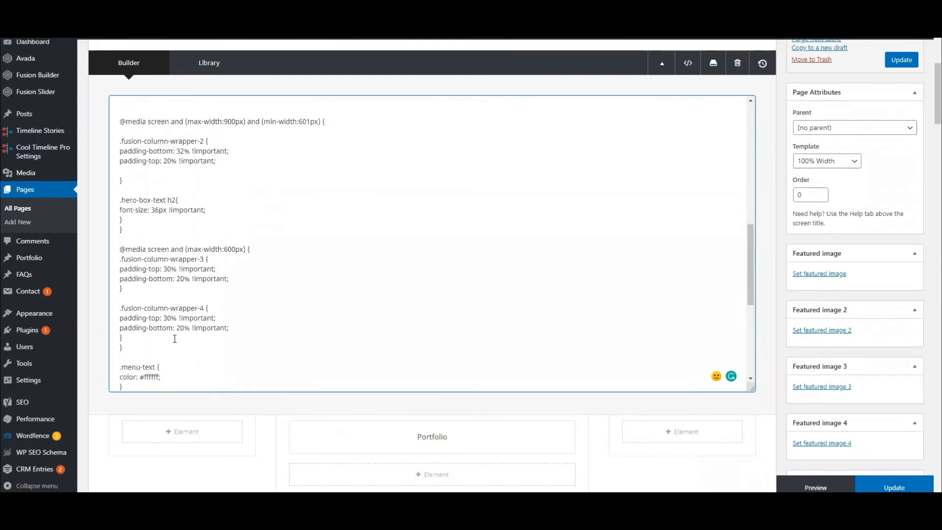
{"action": "scroll", "scroll_direction": "down", "scroll_amount": 3}
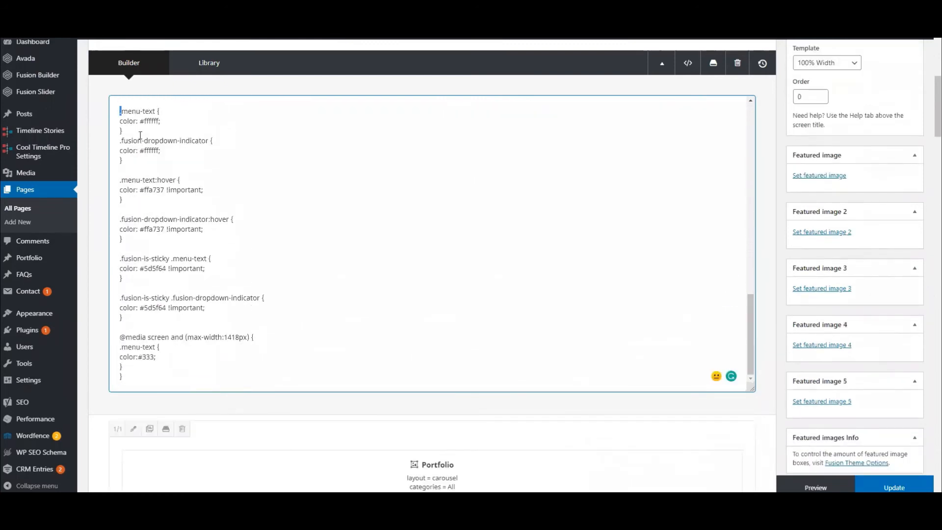
{"action": "key", "text": "ctrl+a"}
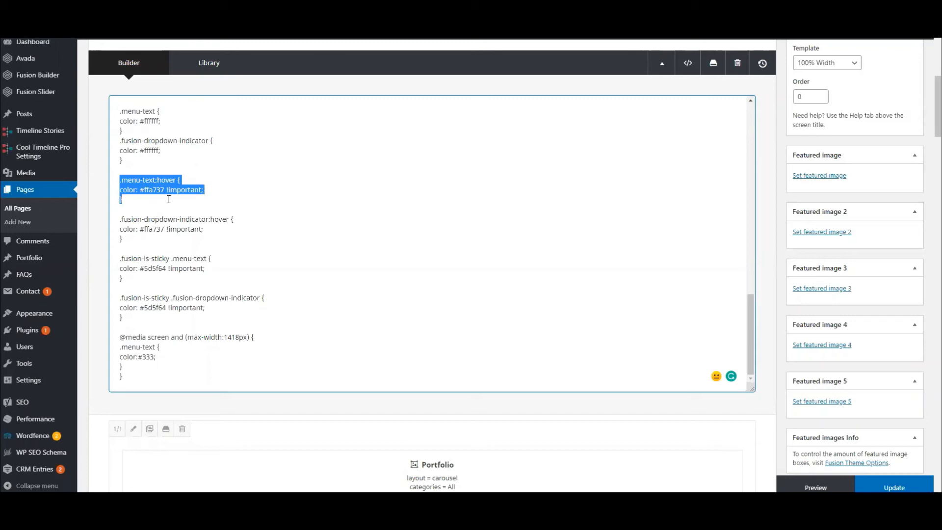
{"action": "double_click", "coordinate": [127, 219]}
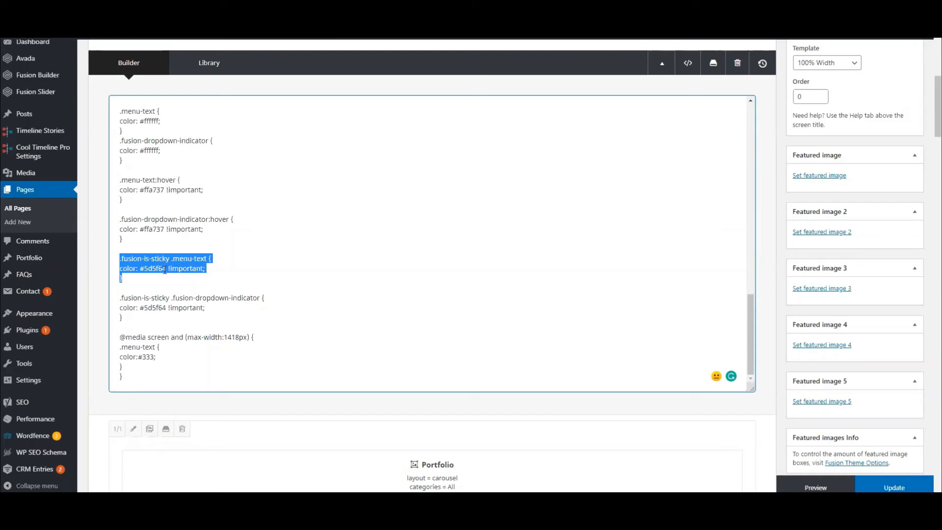
{"action": "double_click", "coordinate": [153, 268]}
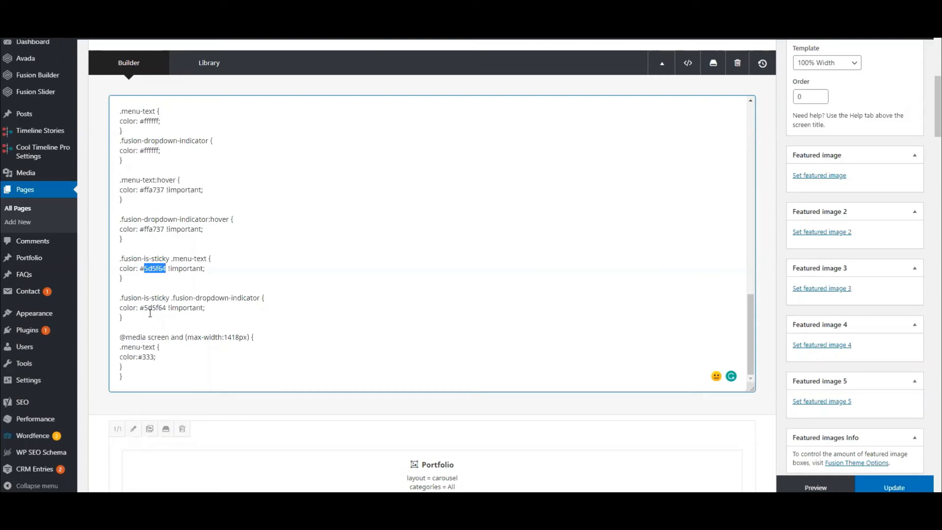
{"action": "left_click", "coordinate": [123, 373]}
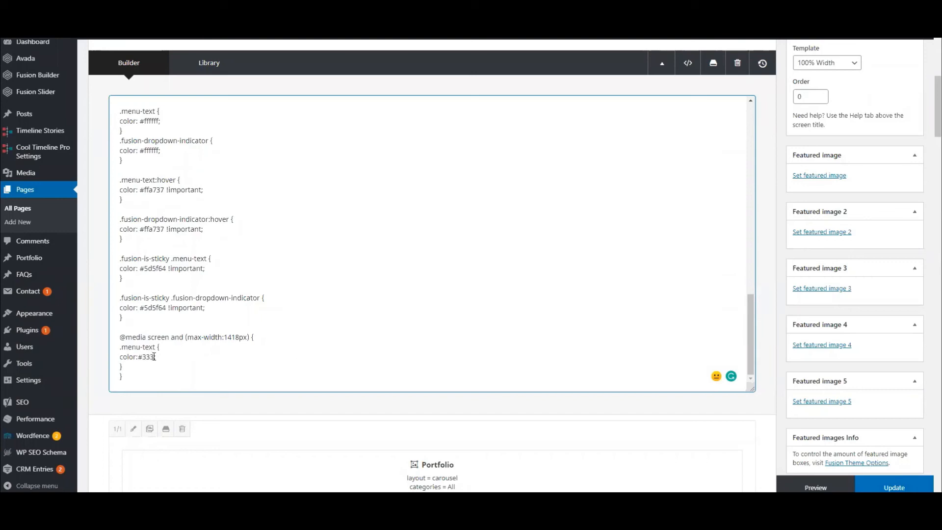
{"action": "double_click", "coordinate": [137, 356]}
{"action": "type", "text": ";"}
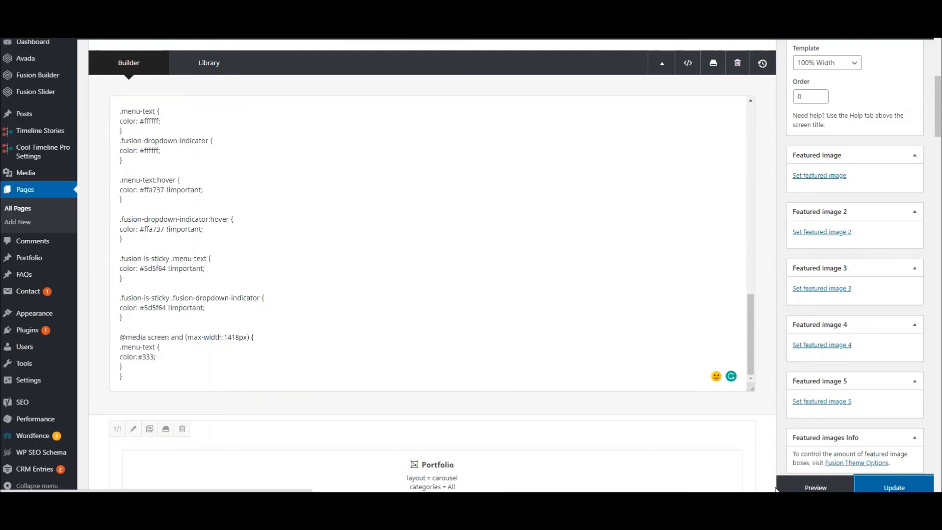
Update the Home page, then scroll the live homepage to check the sticky menu colours.
{"action": "left_click", "coordinate": [893, 487]}
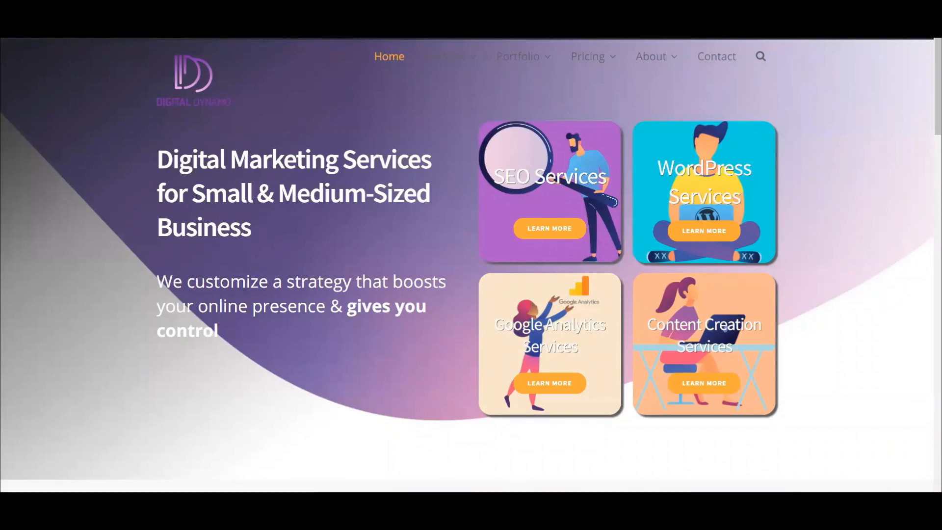
{"action": "scroll", "scroll_direction": "down", "scroll_amount": 3}
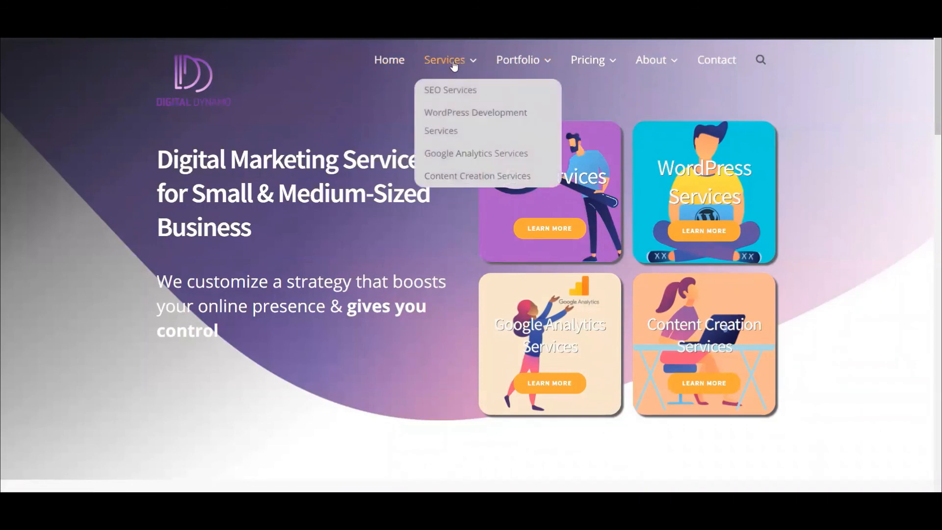
{"action": "mouse_move", "coordinate": [433, 63]}
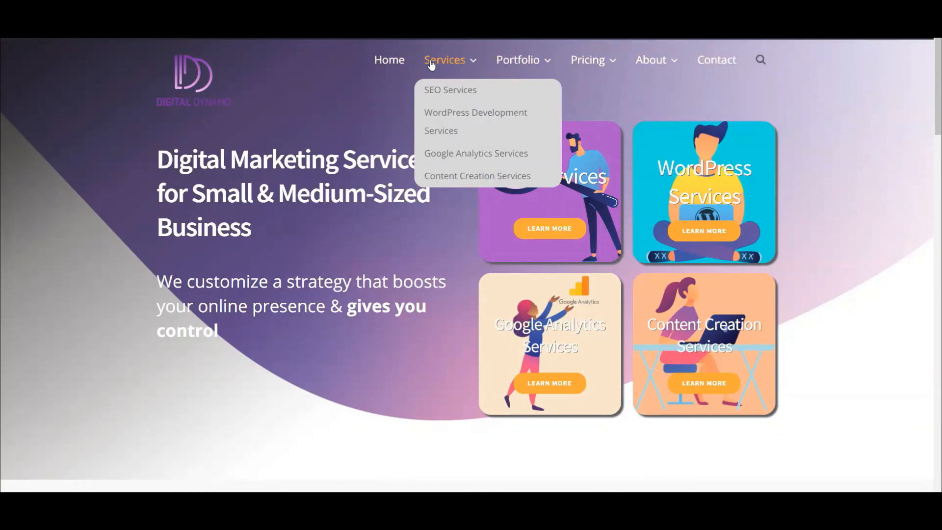
{"action": "mouse_move", "coordinate": [449, 91]}
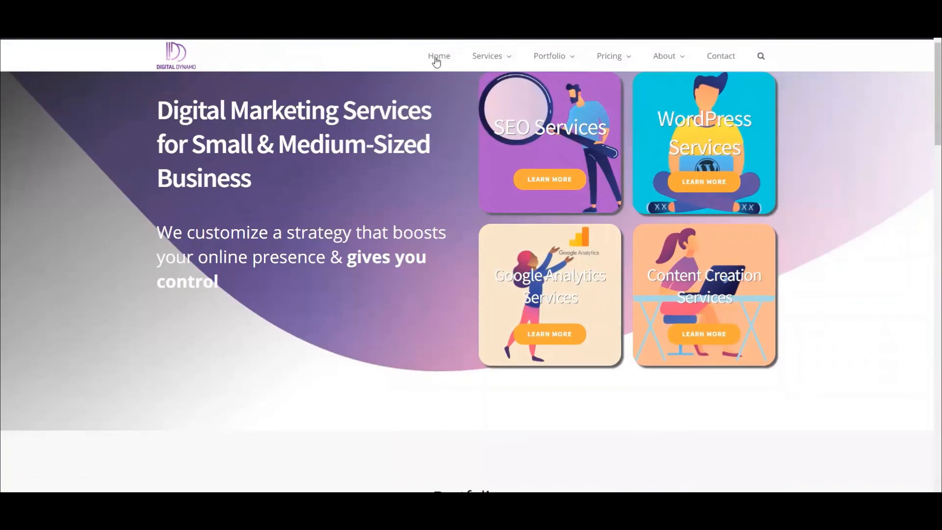
{"action": "mouse_move", "coordinate": [474, 63]}
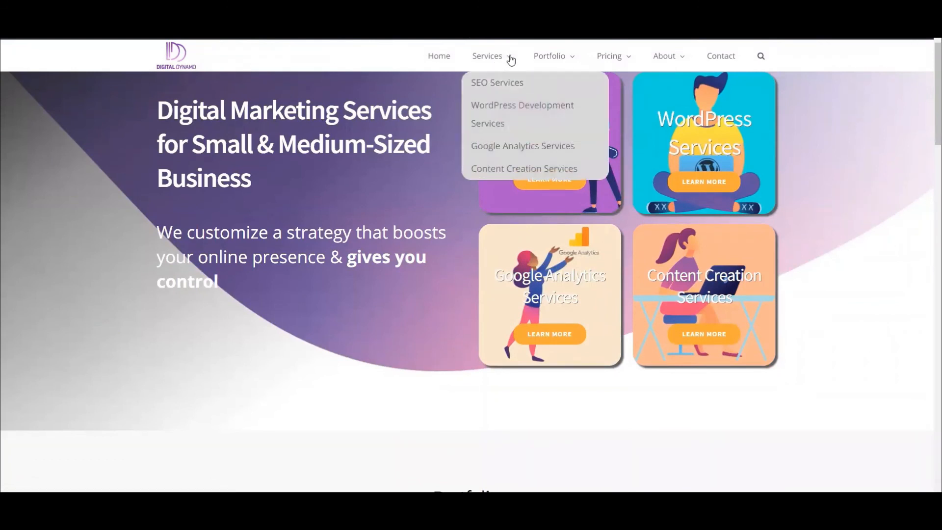
{"action": "mouse_move", "coordinate": [493, 77]}
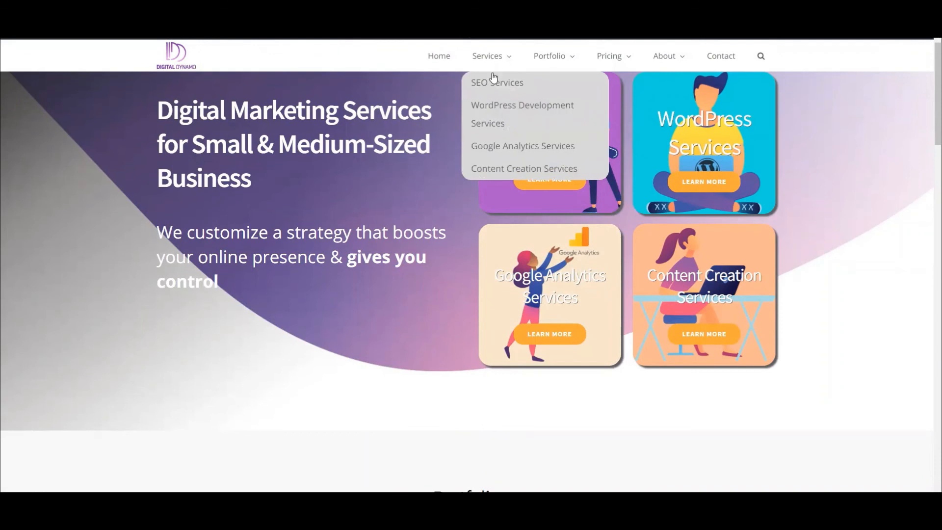
{"action": "mouse_move", "coordinate": [389, 110]}
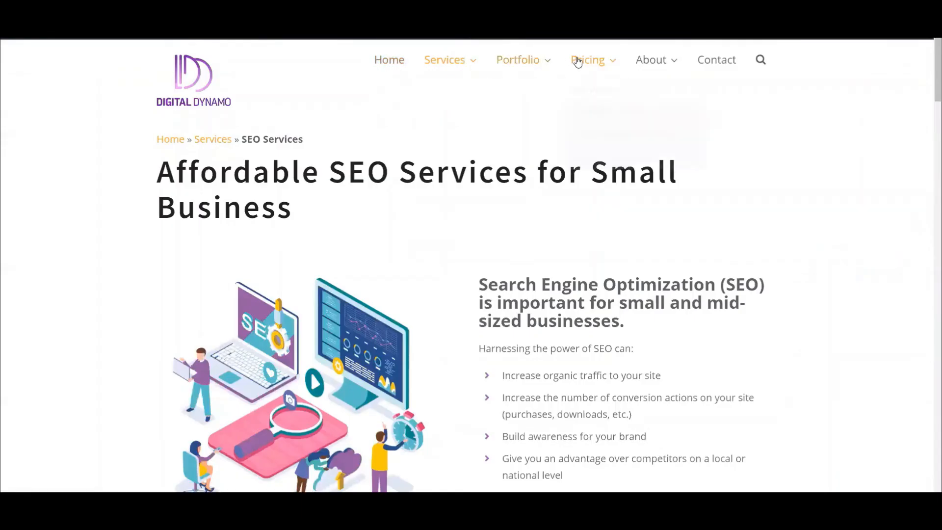
{"action": "mouse_move", "coordinate": [444, 59]}
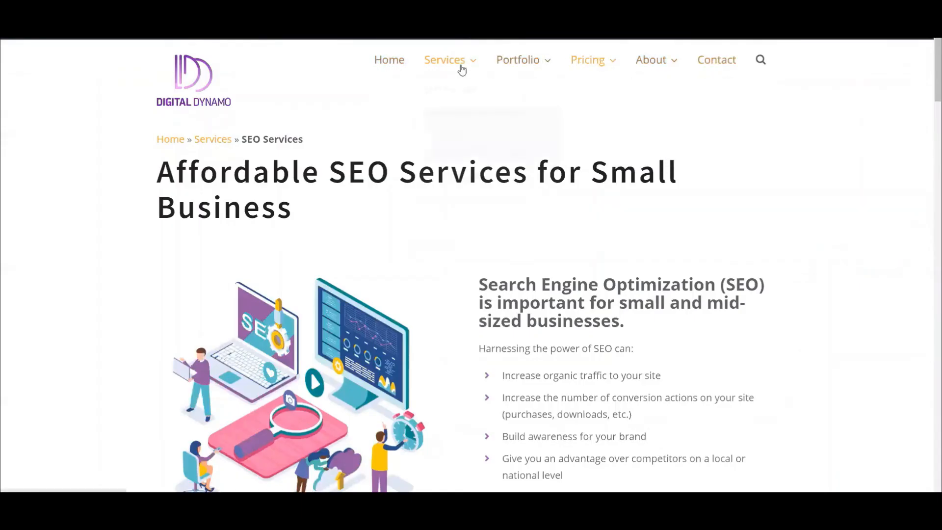
{"action": "mouse_move", "coordinate": [244, 81]}
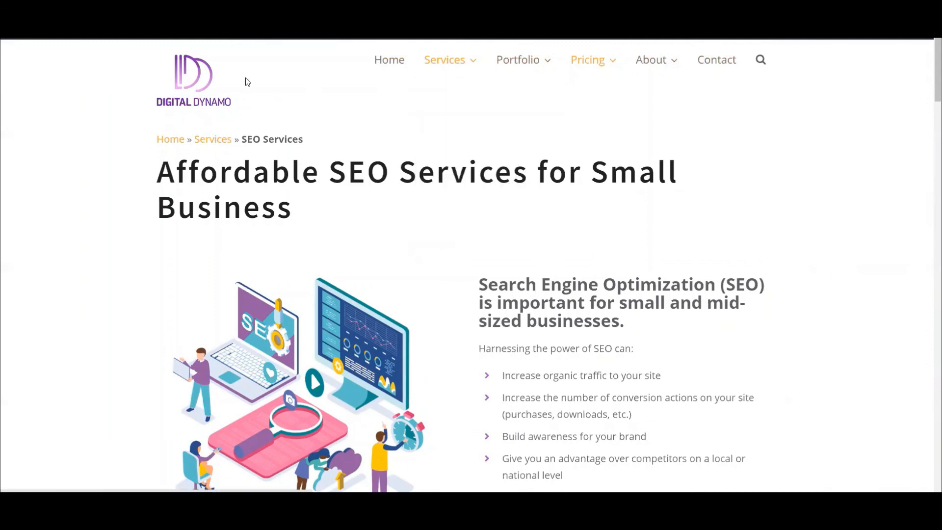